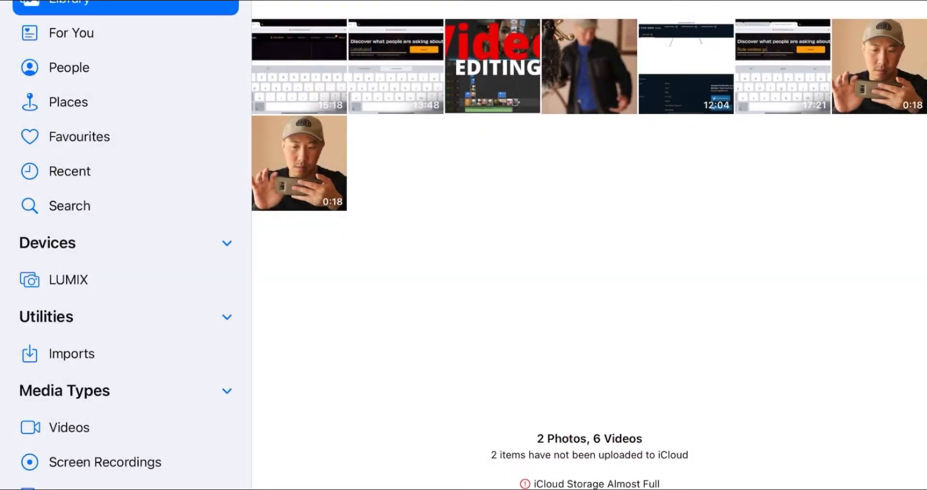
Leave the Photos library and head home to reach the Files app and the Samsung_T5 drive.
scroll(down, 3)
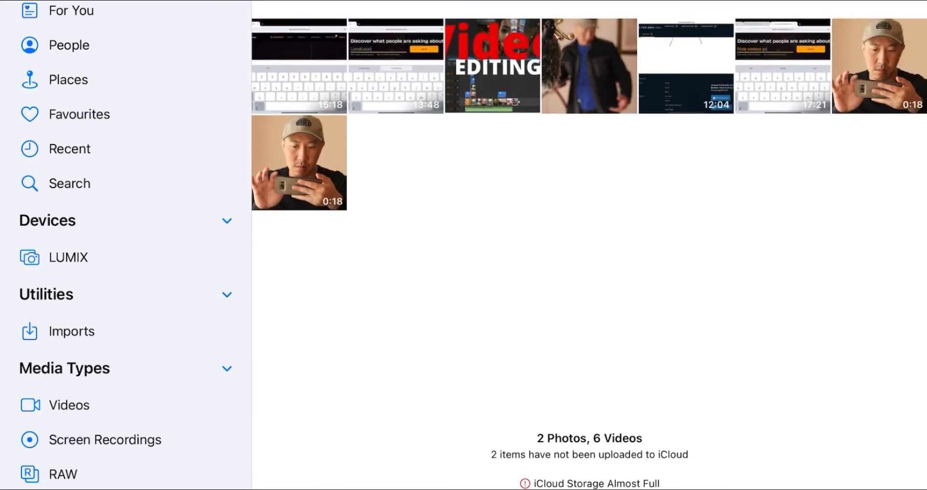
key(home)
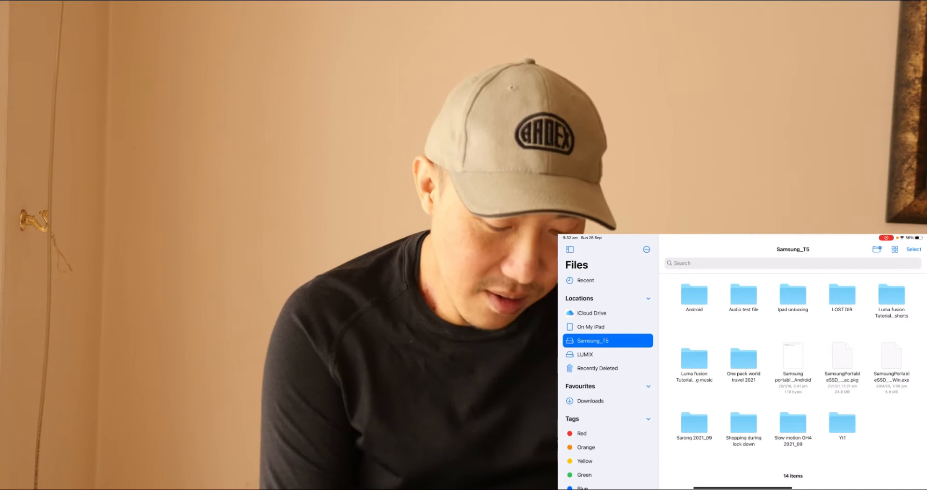
Select clips P1040461, P1040462 and P1040463 in 104_PANA and copy them.
click(607, 354)
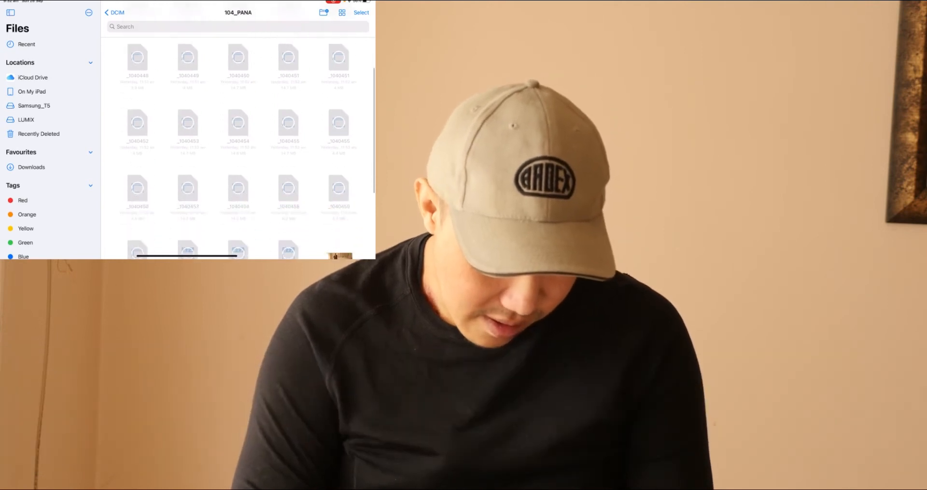
scroll(down, 3)
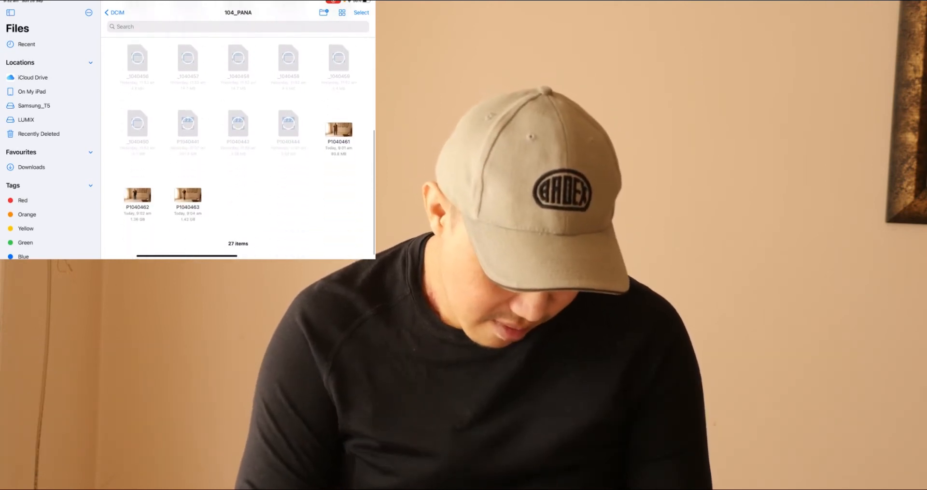
click(360, 12)
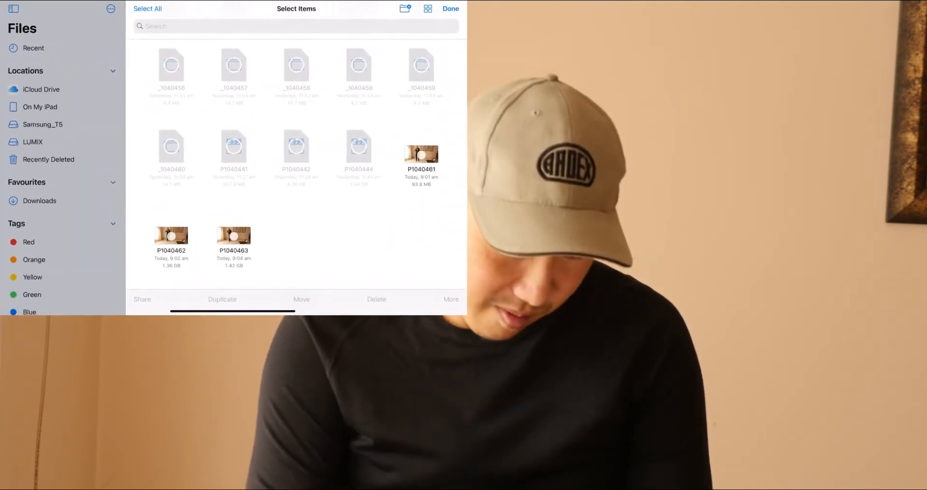
click(421, 151)
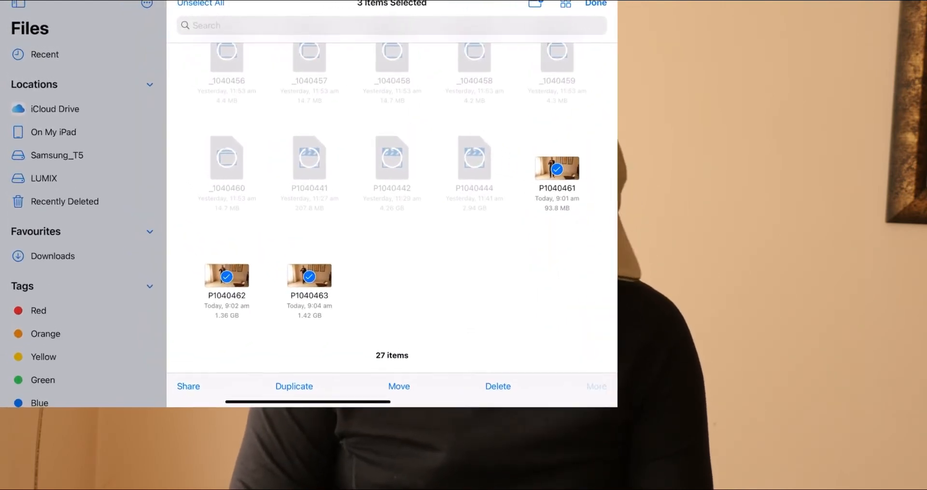
click(597, 386)
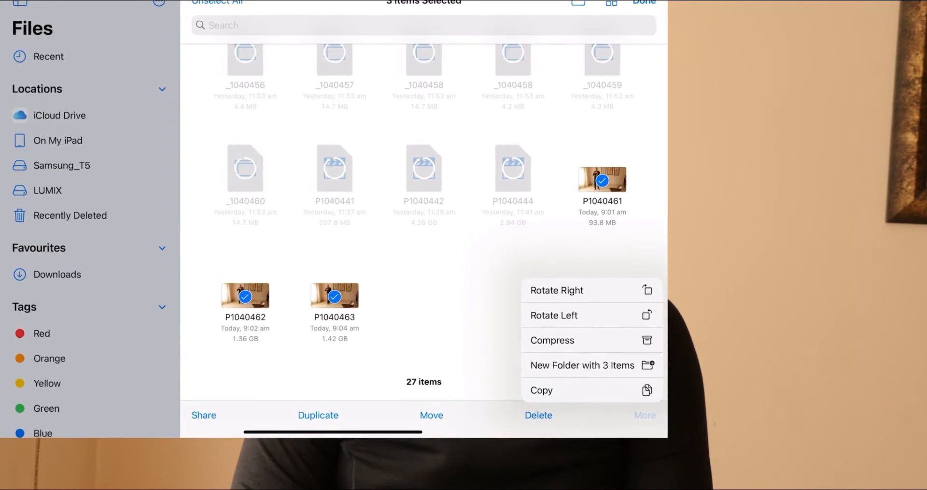
click(65, 174)
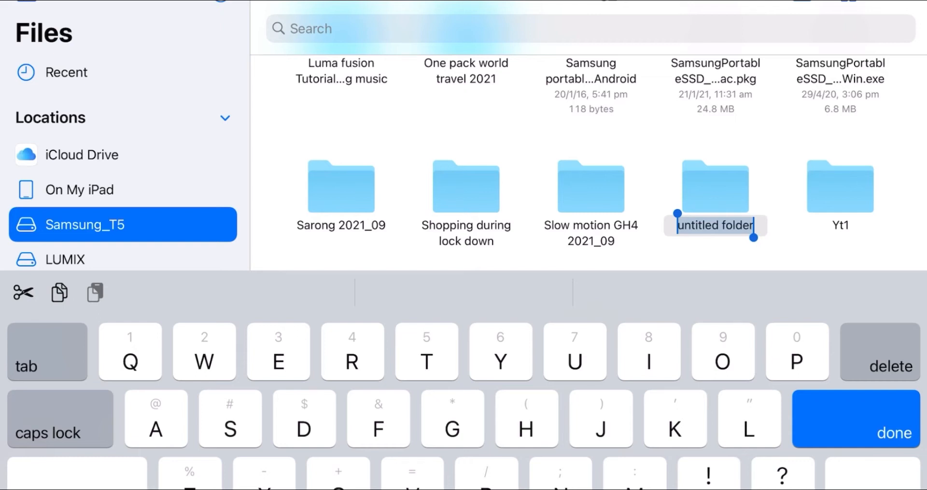
Name the new folder 'Balinese sarong how to' as the copy destination.
text(Bal)
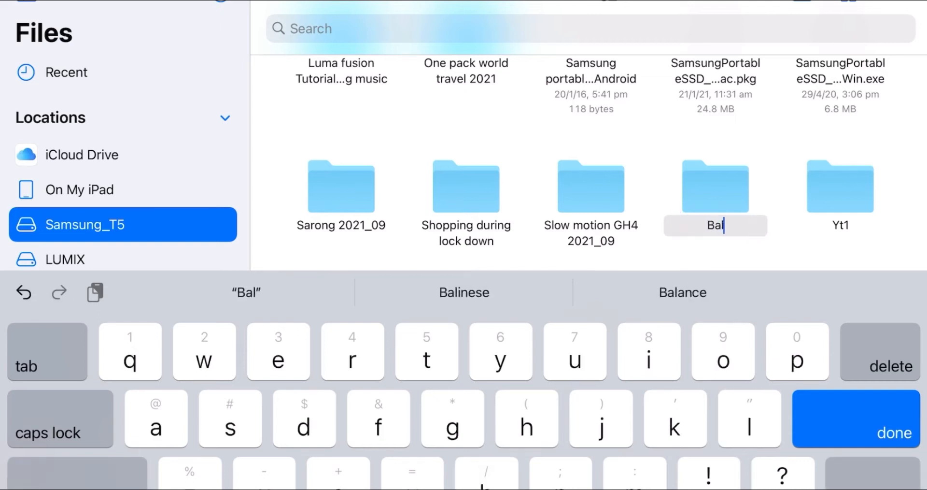
click(465, 292)
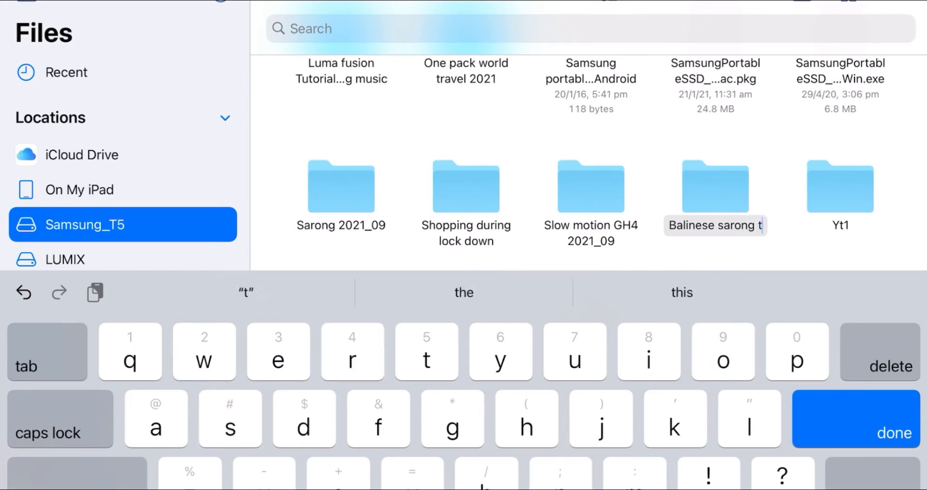
text(ut)
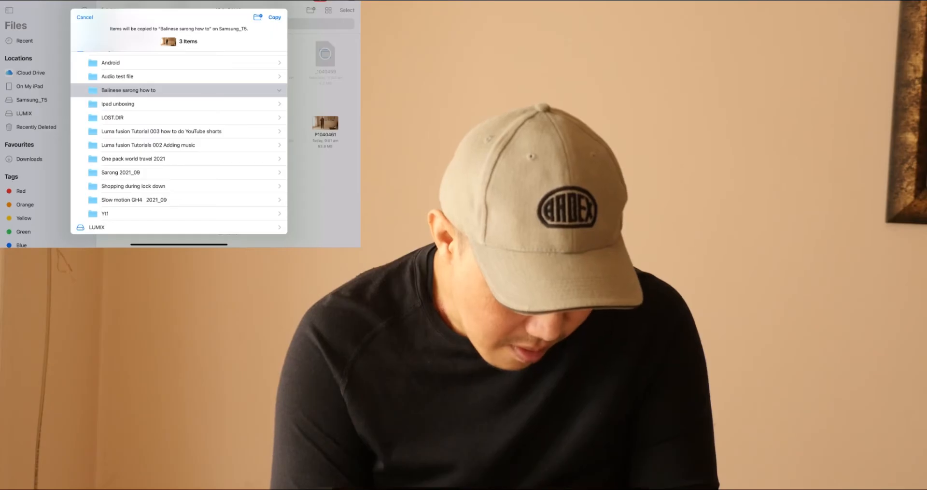
Copy the three clips into the 'Balinese sarong how to' folder on Samsung_T5.
click(273, 17)
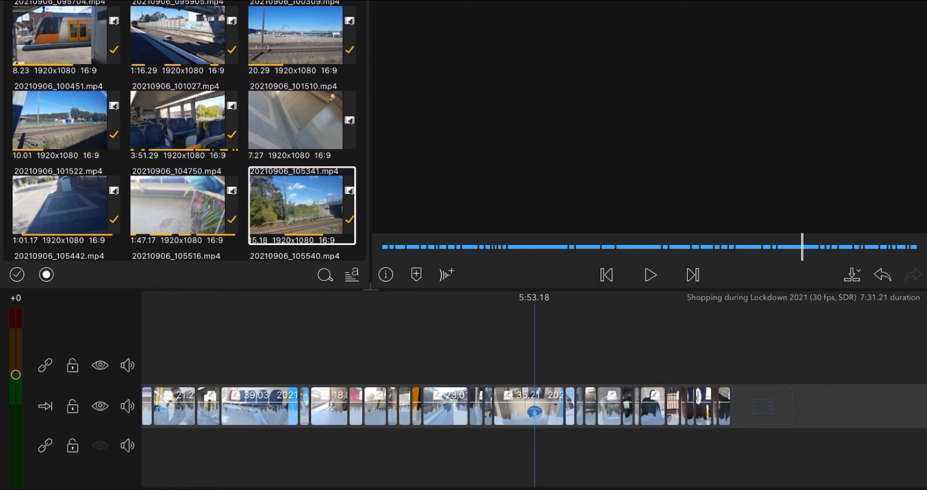
Return from the Shopping during Lockdown 2021 project to the Project Manager list.
click(605, 275)
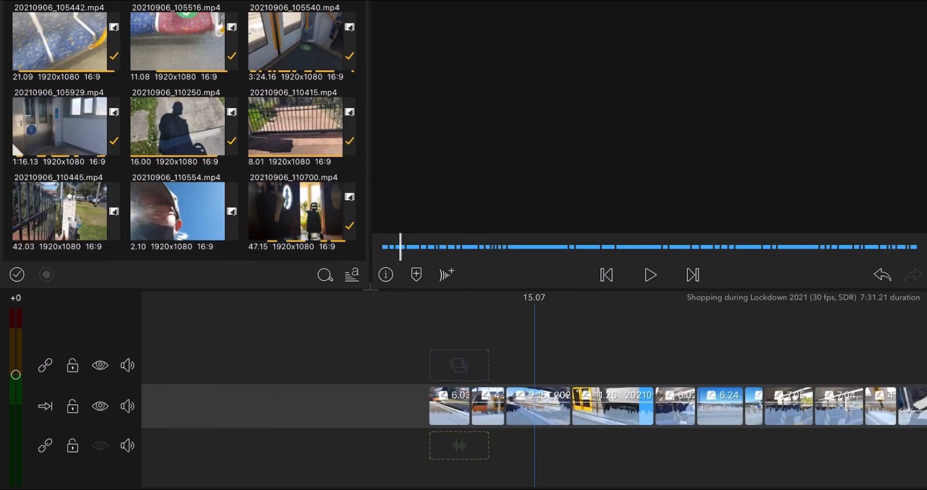
click(649, 274)
text(sho)
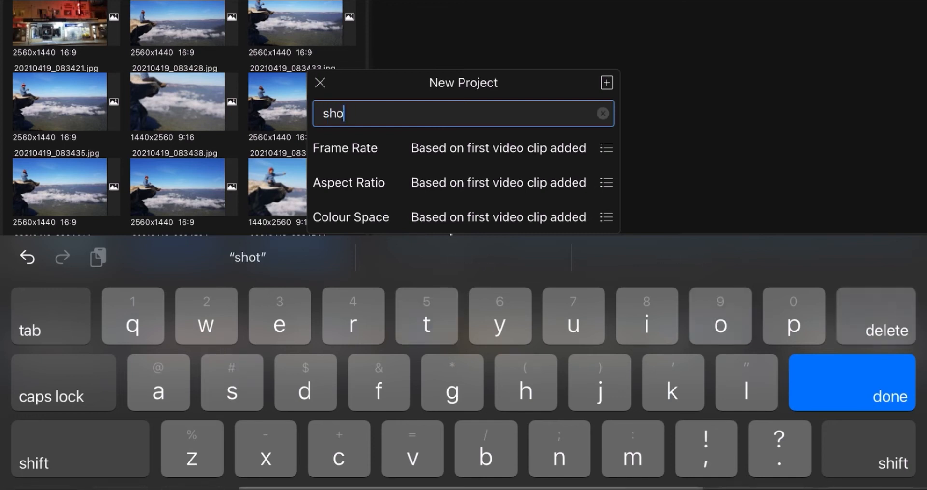
Name the project 'short YouTube' and choose a vertical portrait aspect ratio.
text(rt)
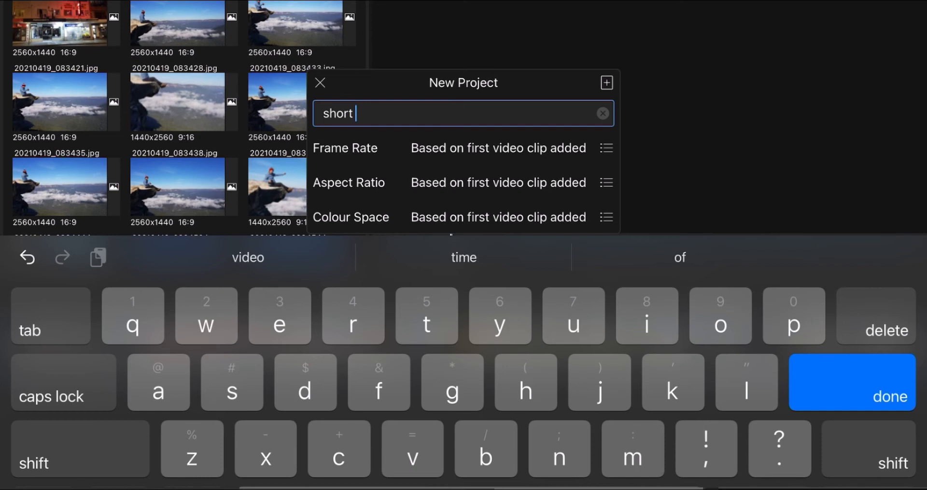
text(you)
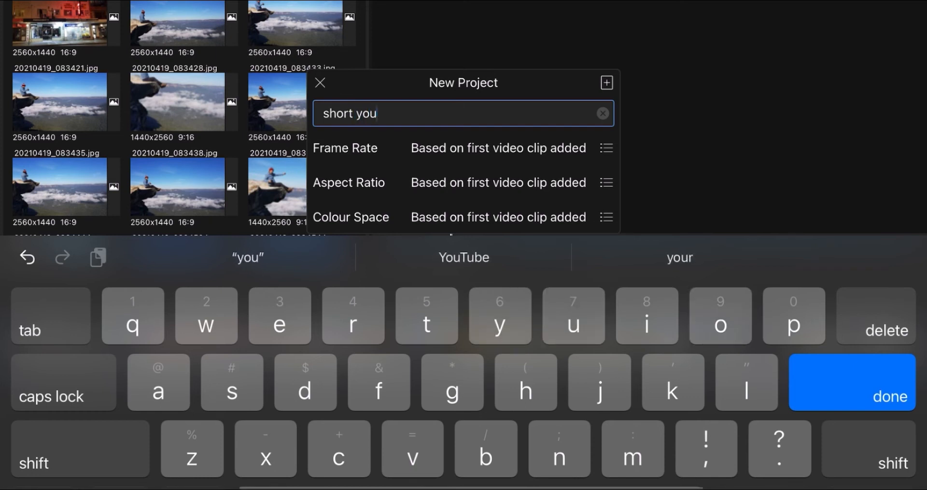
click(463, 257)
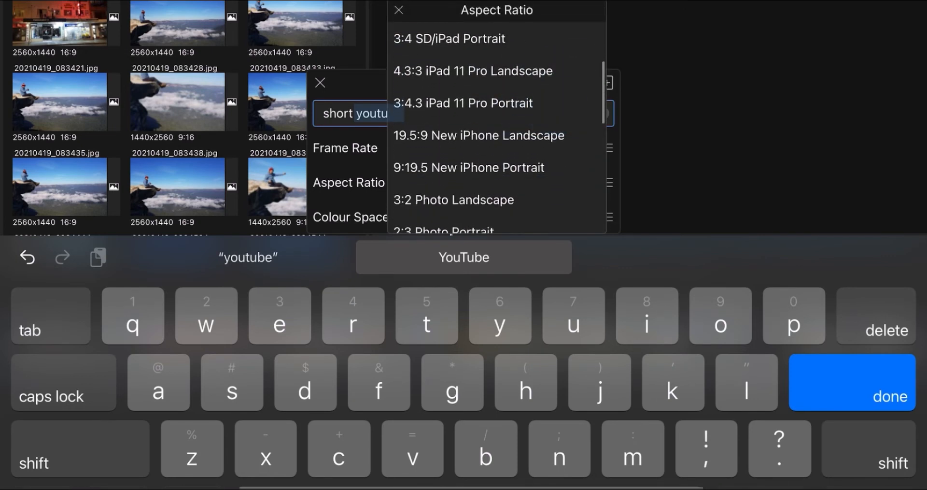
click(468, 167)
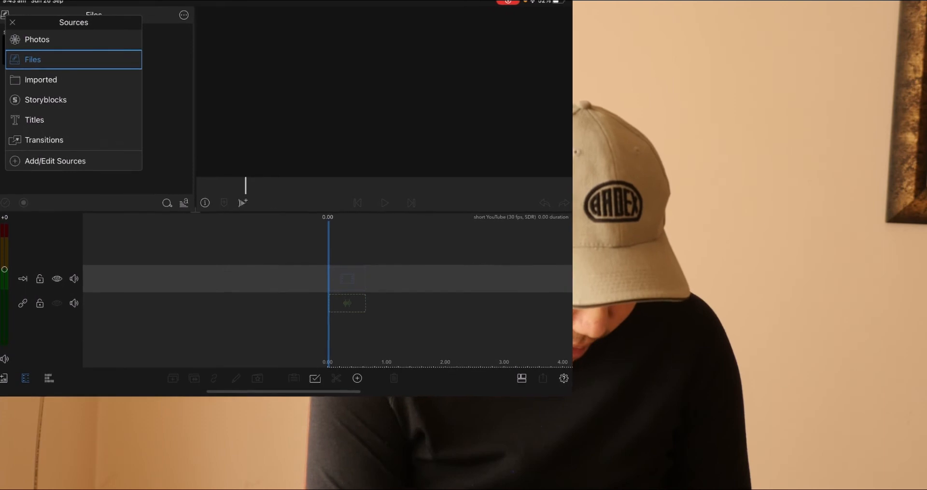
Switch the media library source from imported media to linked Files.
click(40, 80)
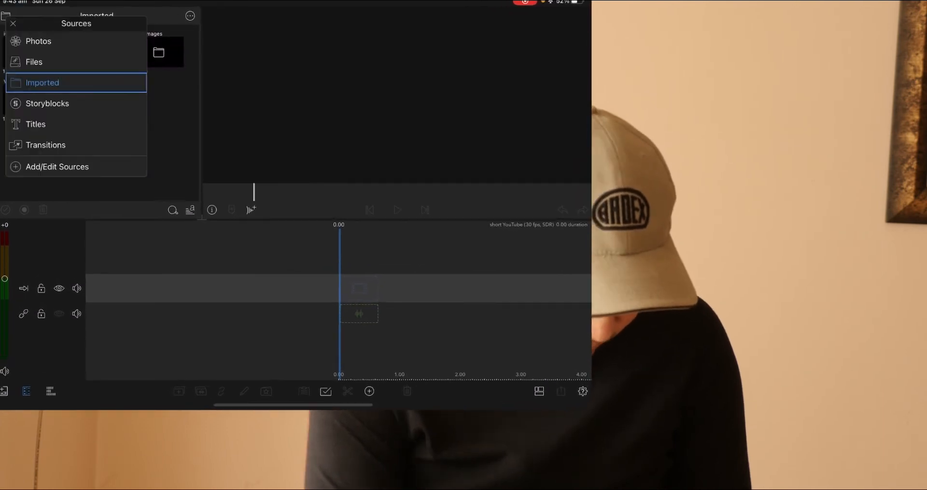
click(42, 82)
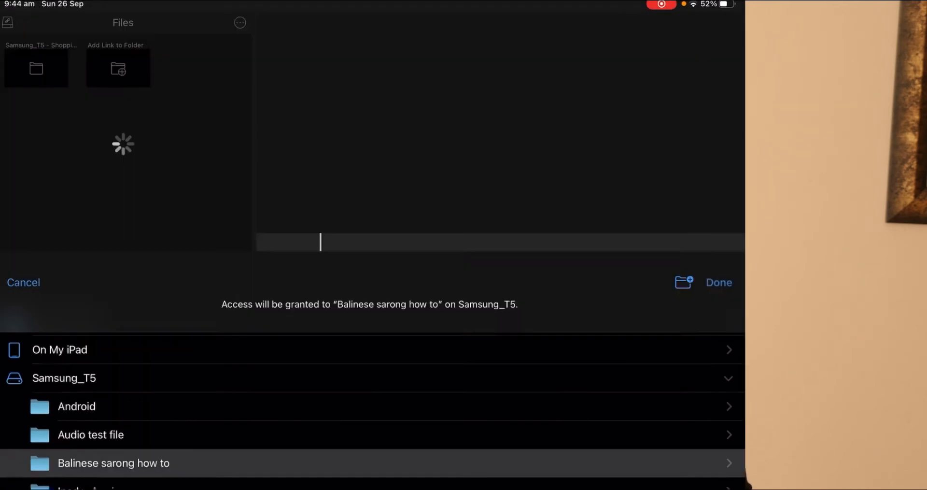
Grant access to the 'Balinese sarong how to' folder and preview P1040462.MOV.
click(718, 282)
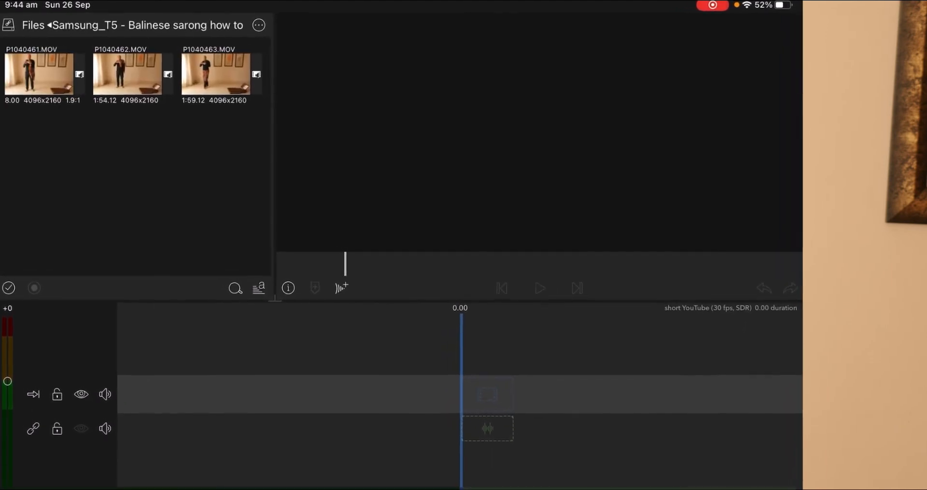
click(126, 74)
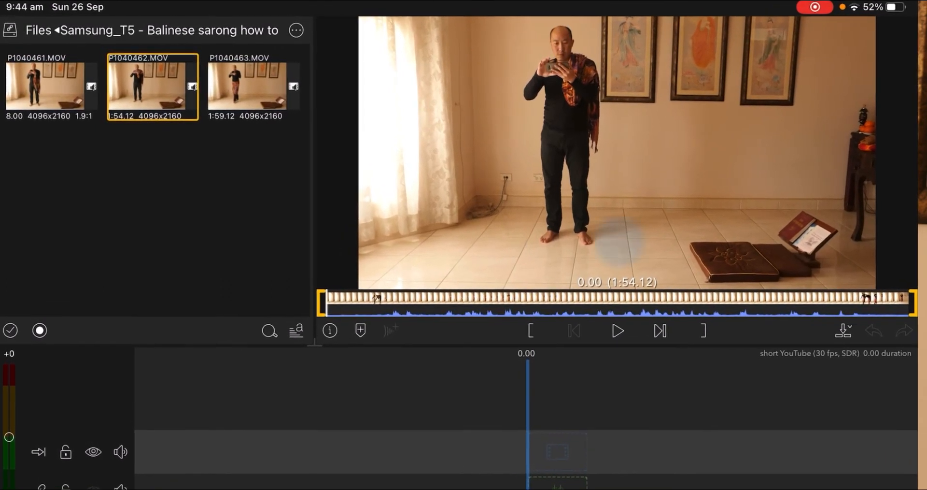
Trim P1040462.MOV to the wanted section and insert it into the timeline.
click(617, 331)
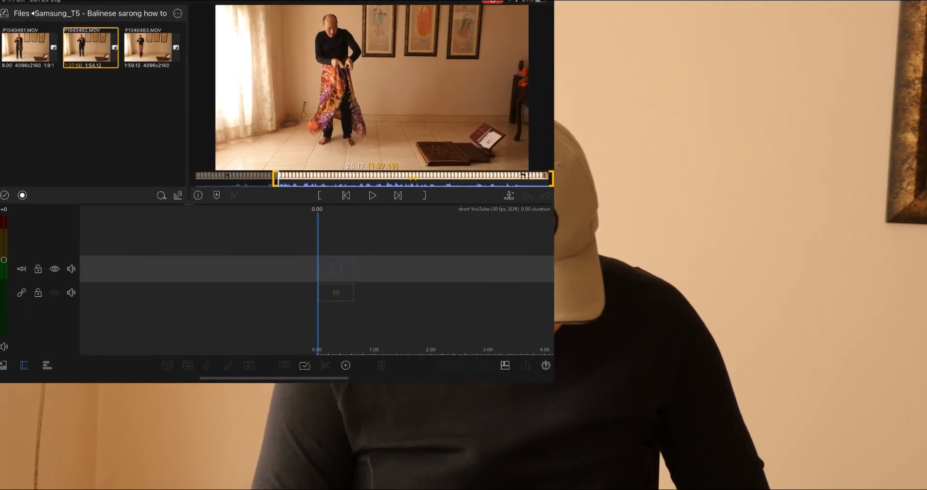
click(372, 195)
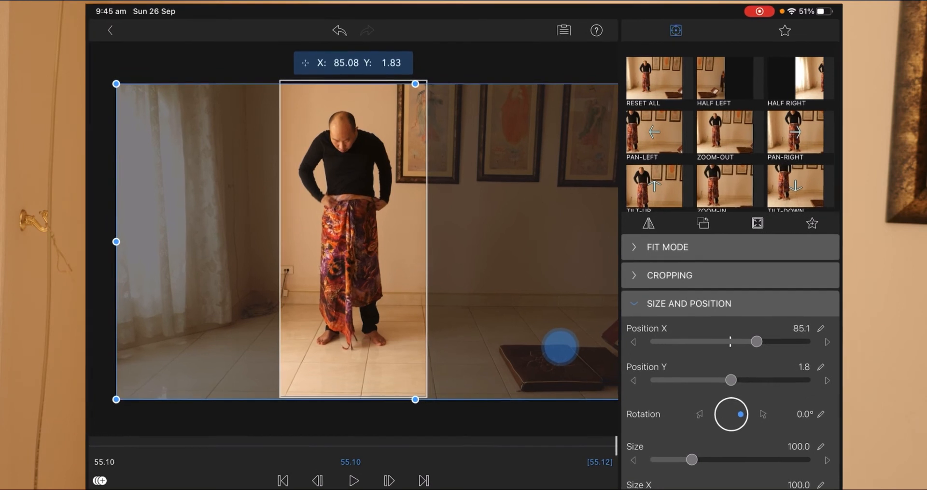
Slide the clip right to about Position X 86 so the man stays centred.
drag(759, 341, 776, 356)
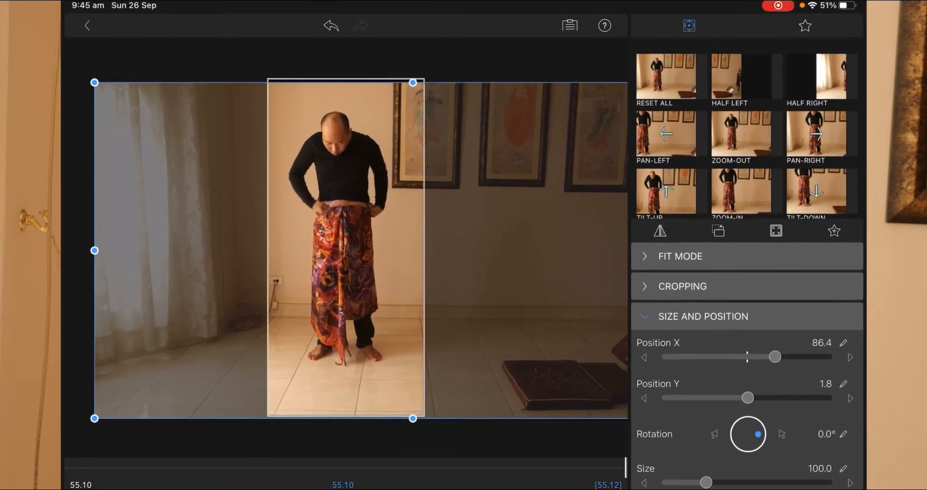